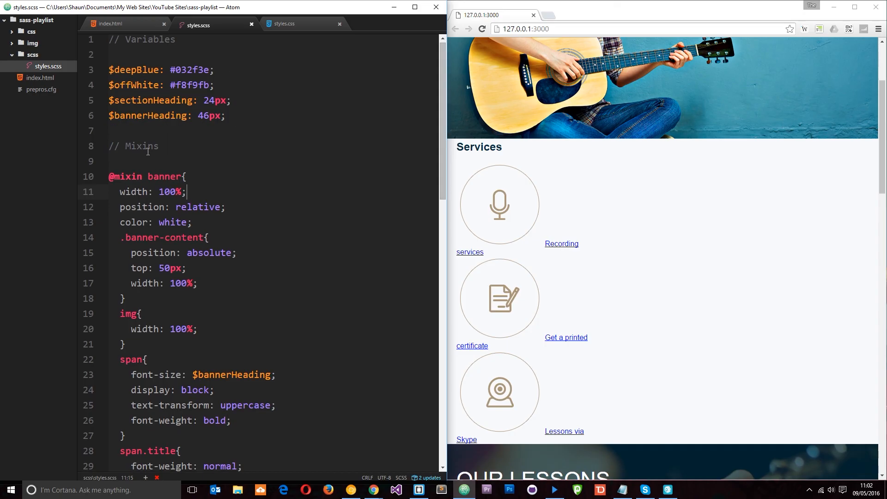
# Create a new variables.scss file in the scss folder
pyautogui.scroll(-3)
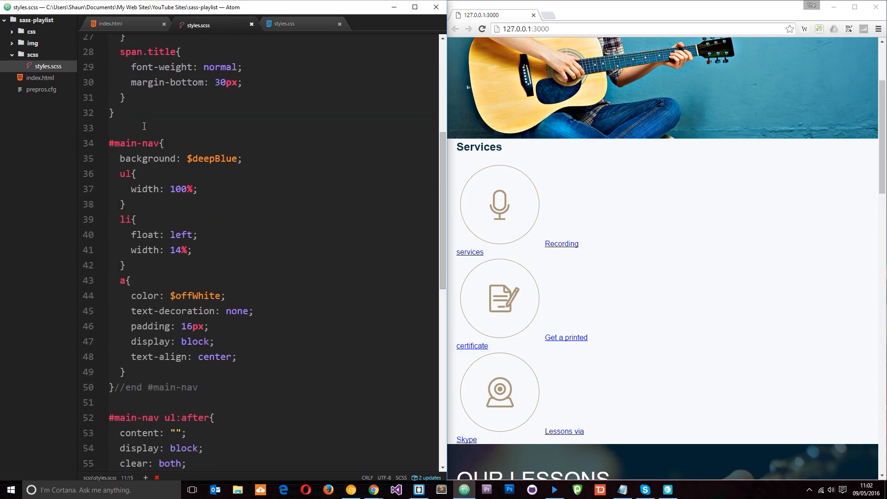
pyautogui.scroll(-3)
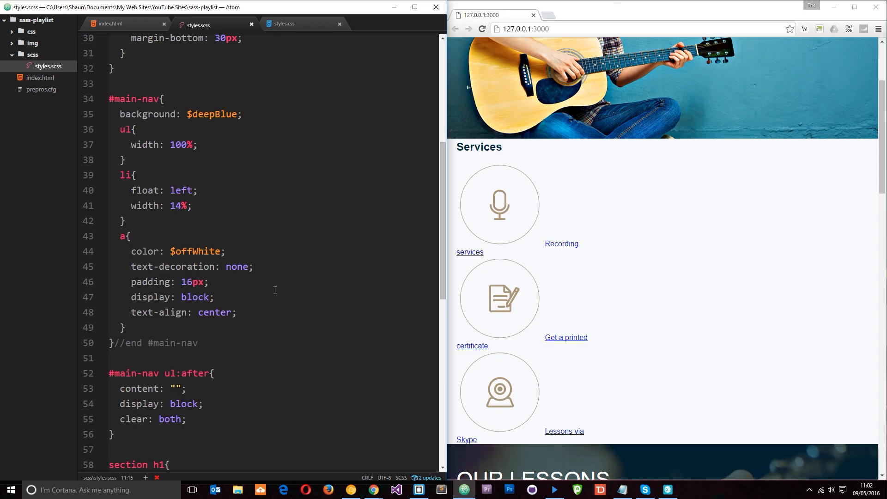
pyautogui.scroll(3)
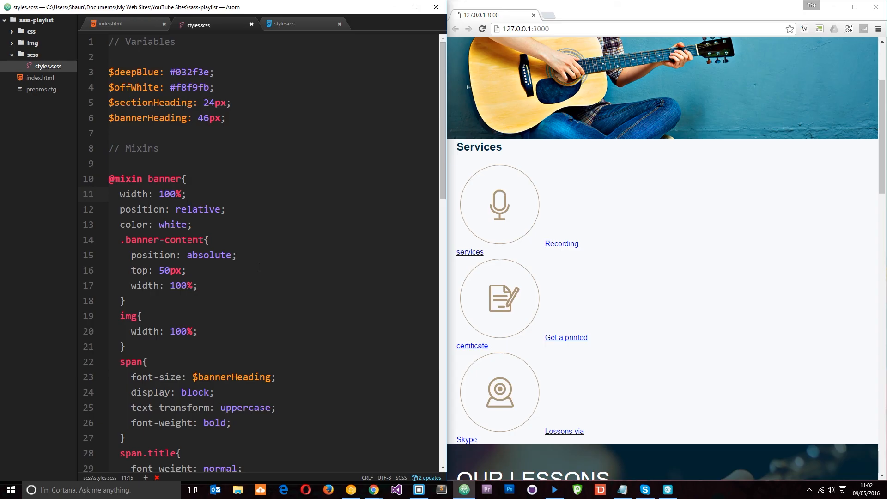
pyautogui.click(187, 193)
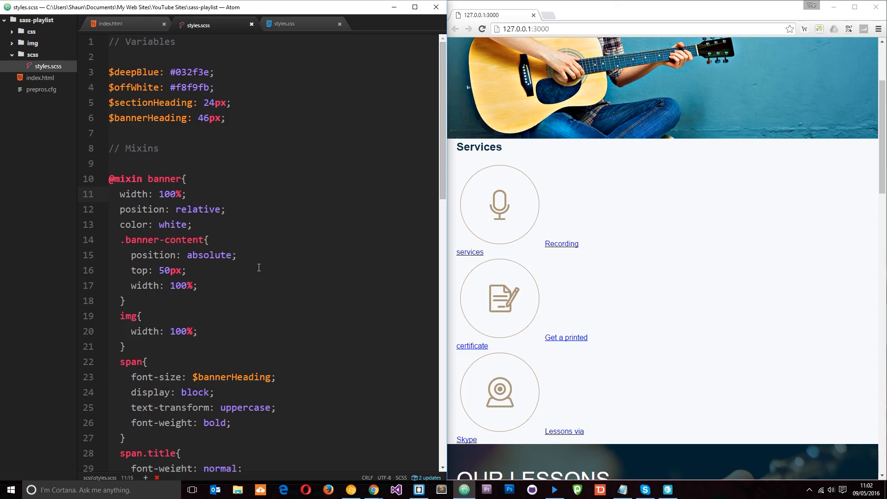
pyautogui.click(187, 193)
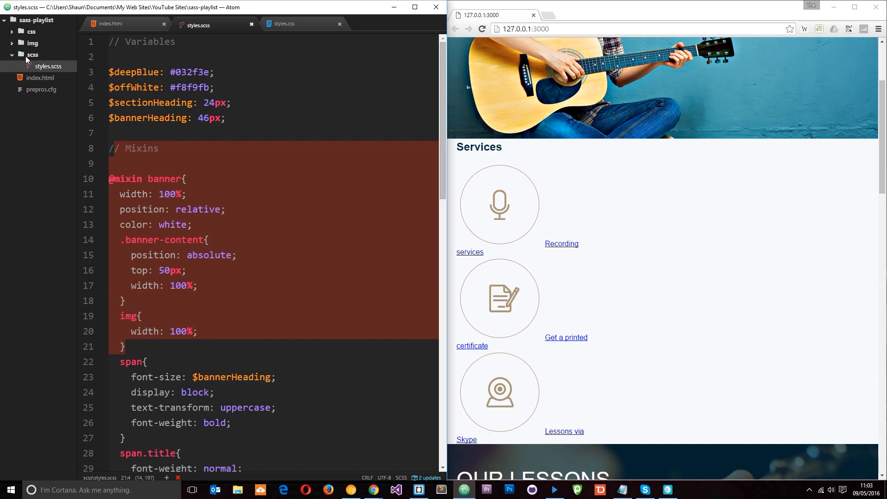
pyautogui.rightClick(32, 54)
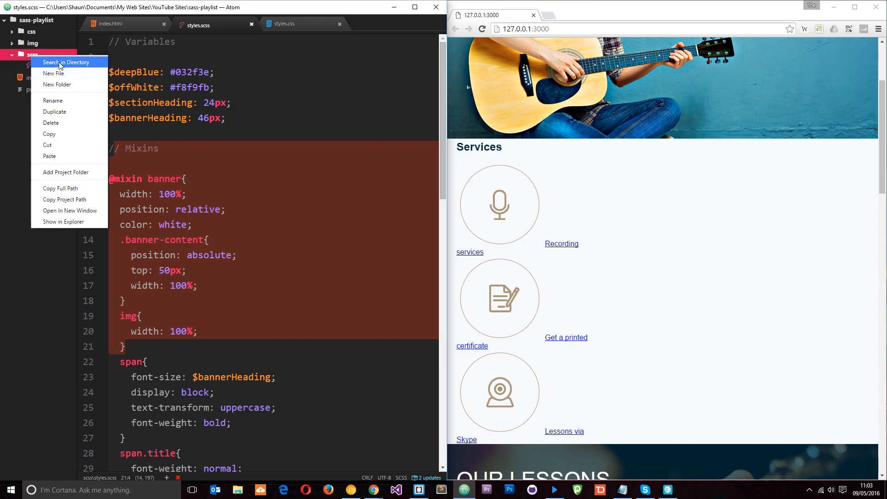
pyautogui.click(53, 73)
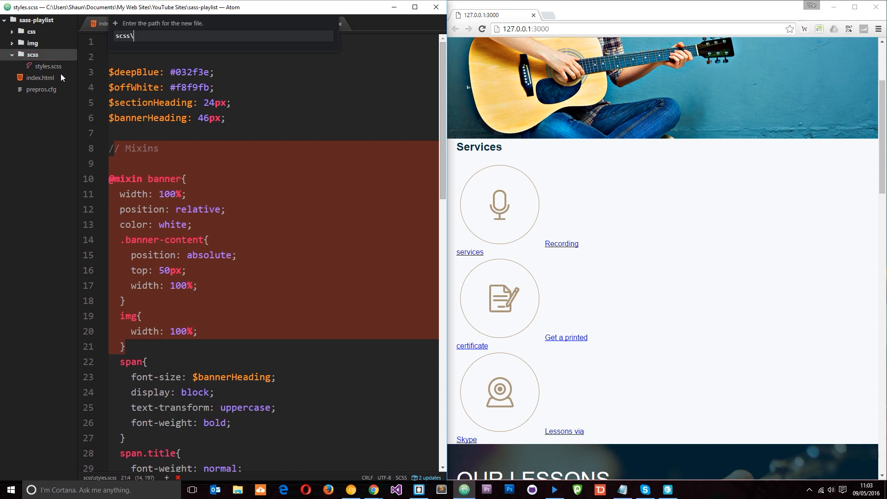
pyautogui.write('variab')
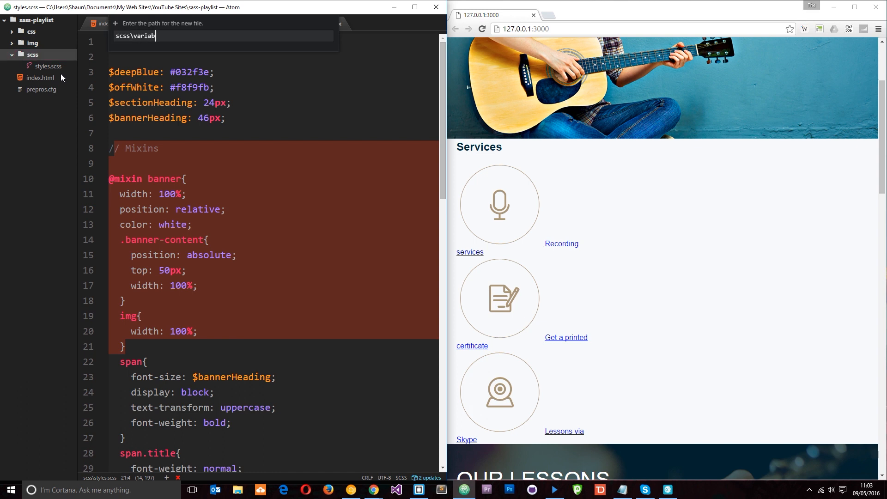
pyautogui.write('les.scs')
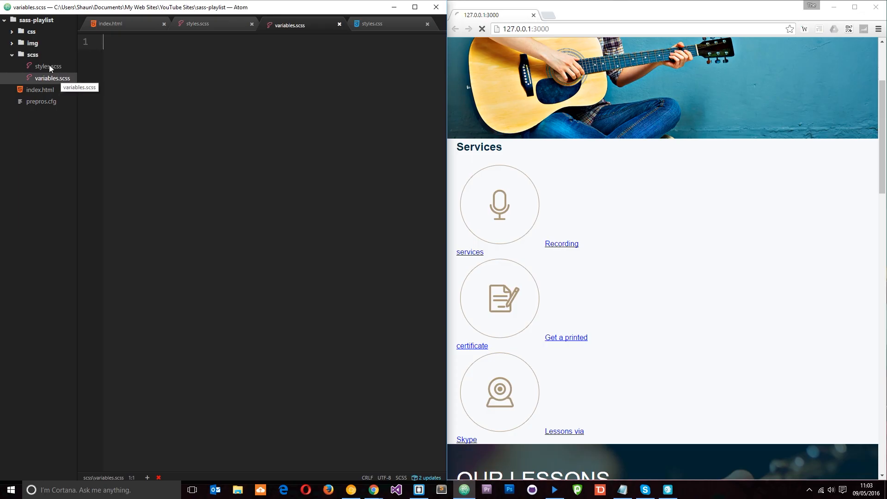
# Add mixins.scss and reset.scss files to the scss folder
pyautogui.rightClick(32, 55)
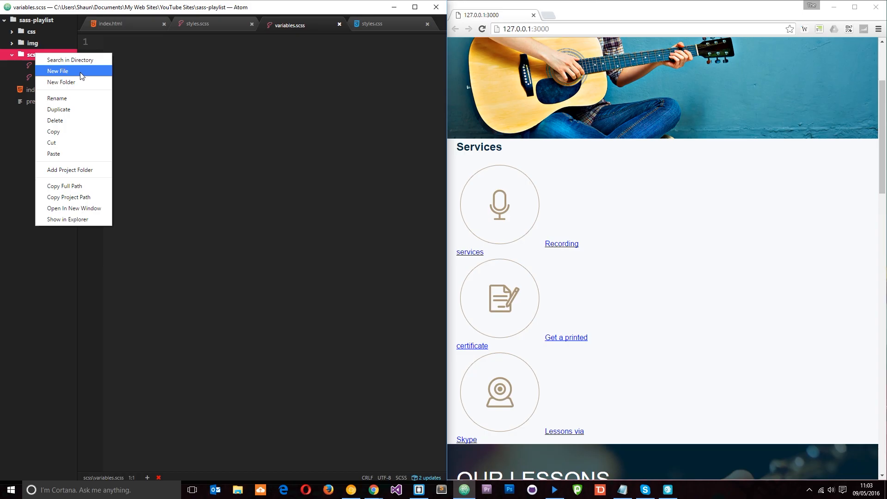
pyautogui.click(57, 70)
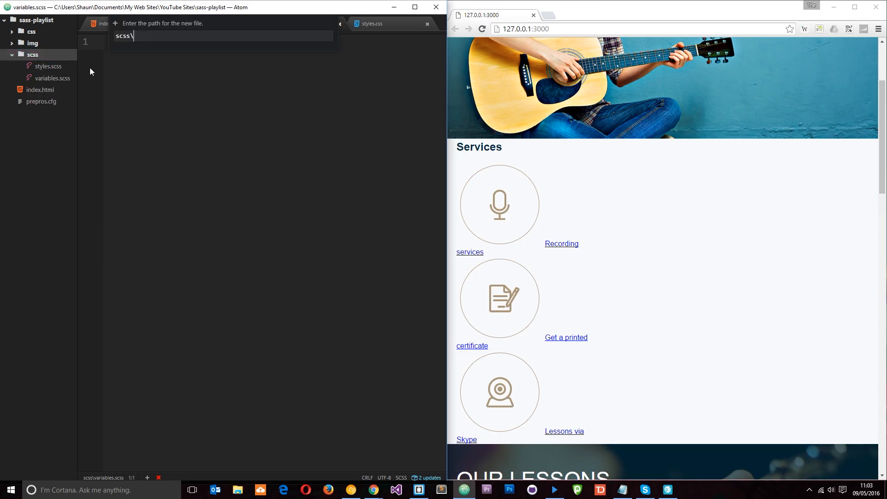
pyautogui.write('mixins.')
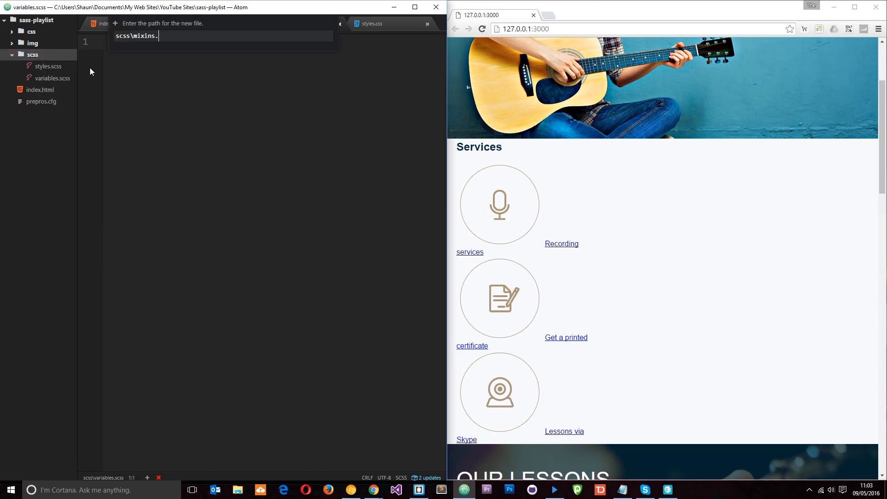
pyautogui.press('Return')
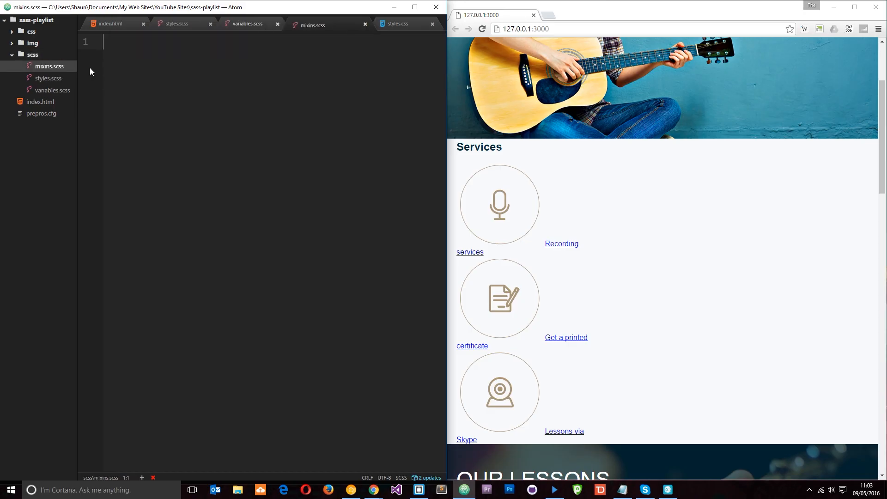
pyautogui.rightClick(33, 55)
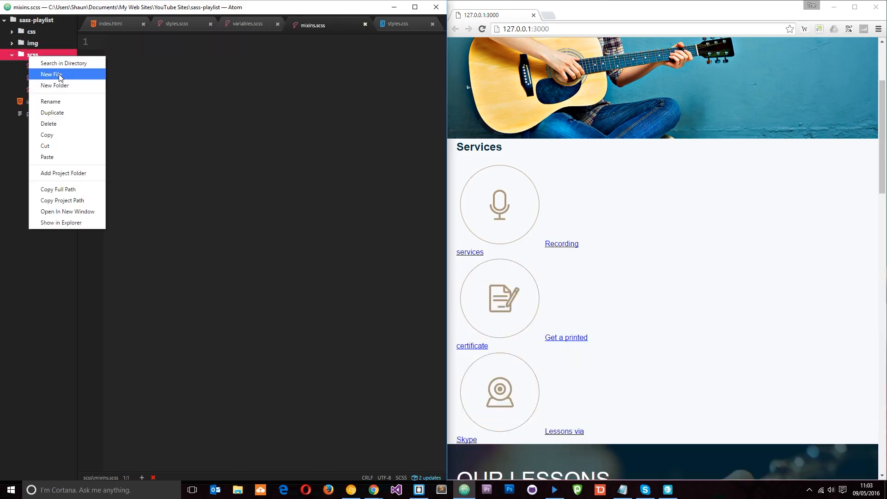
pyautogui.click(51, 74)
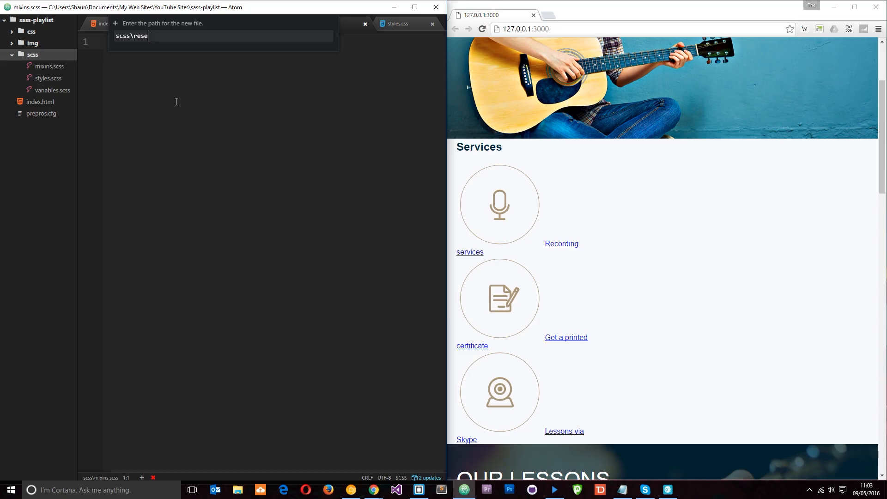
pyautogui.write('t.scs')
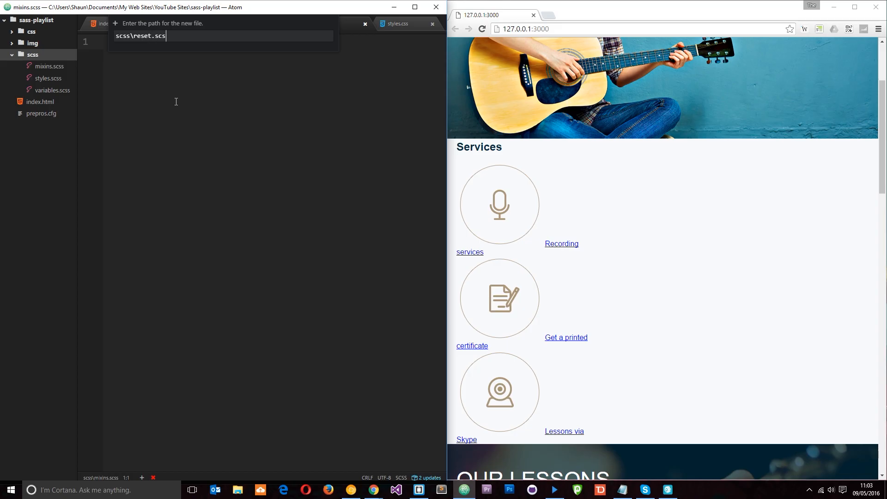
pyautogui.write('s')
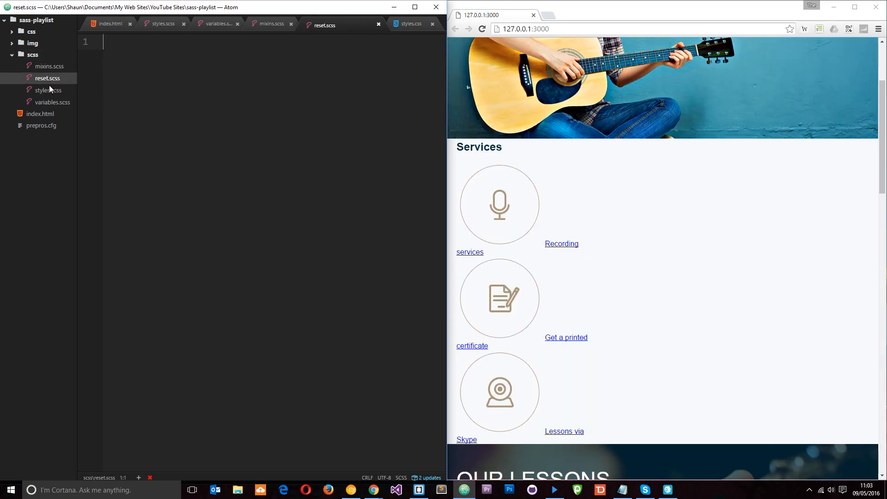
pyautogui.moveTo(542, 185)
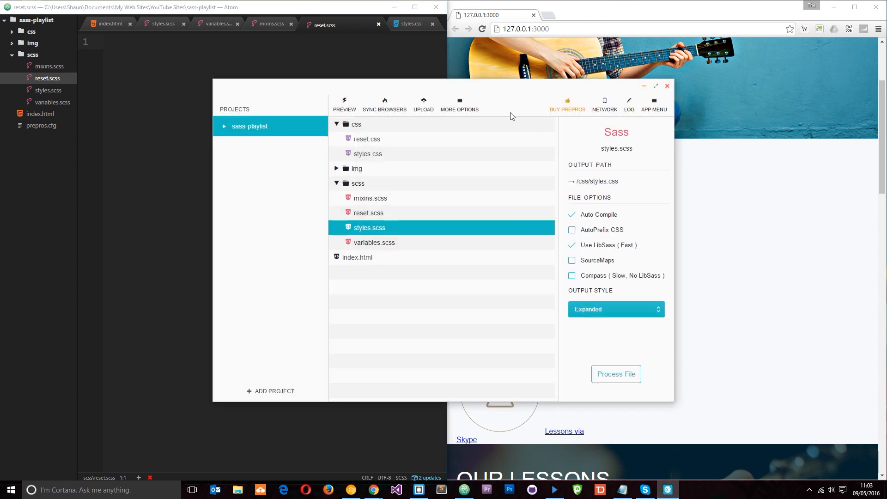
pyautogui.moveTo(540, 183)
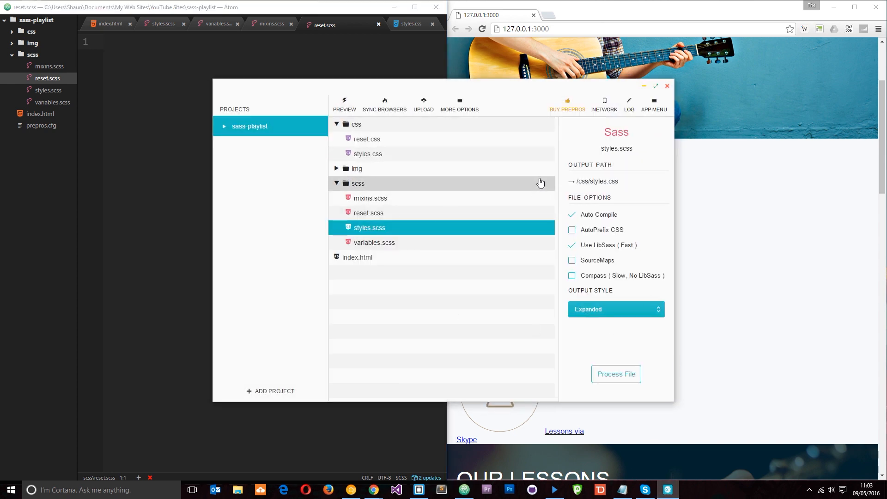
pyautogui.moveTo(365, 212)
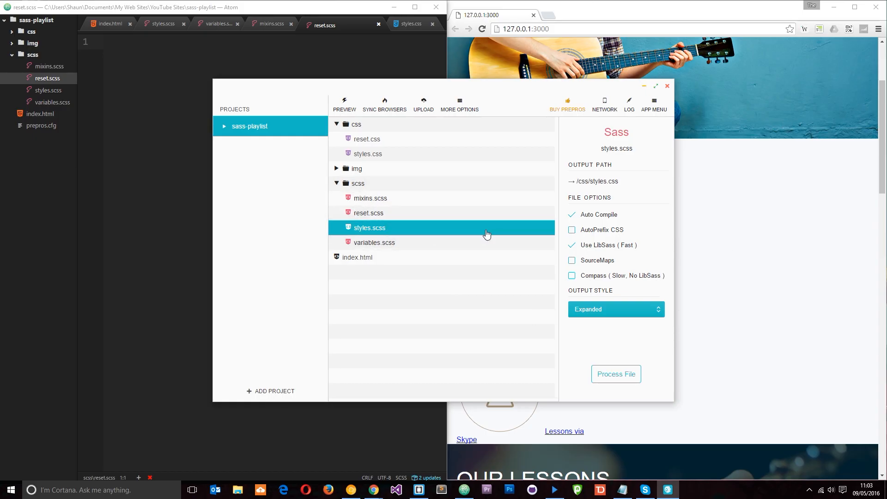
# Disable Auto Compile for mixins.scss, review reset, variables and styles settings, and close Prepros
pyautogui.click(371, 198)
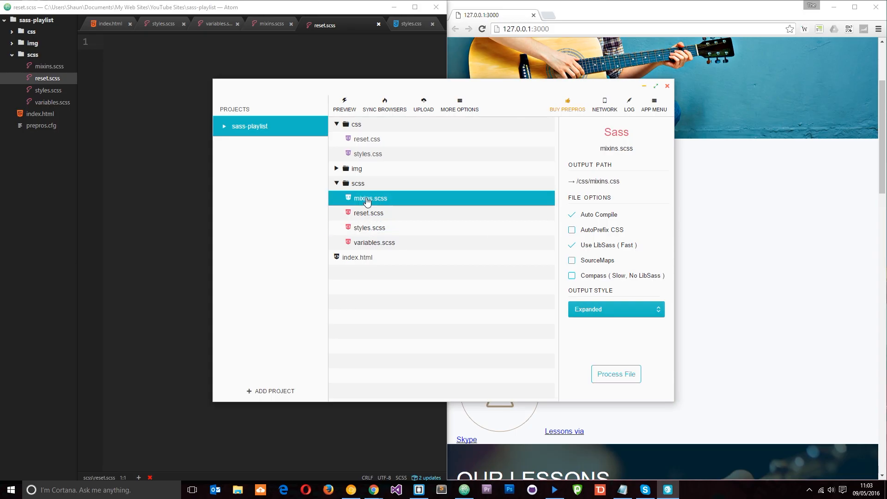
pyautogui.moveTo(372, 124)
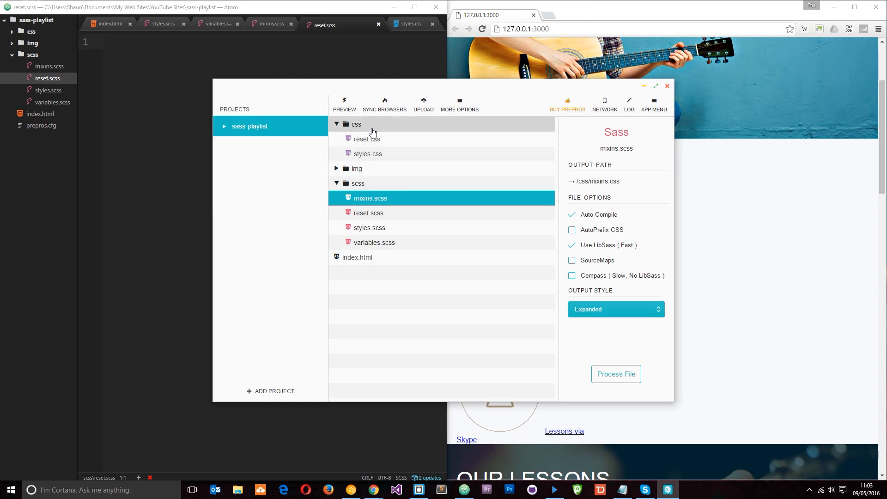
pyautogui.moveTo(367, 139)
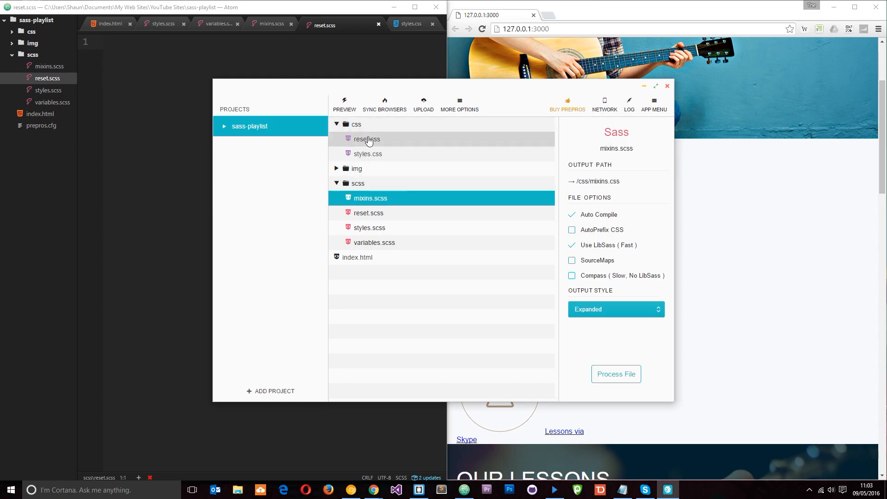
pyautogui.moveTo(383, 204)
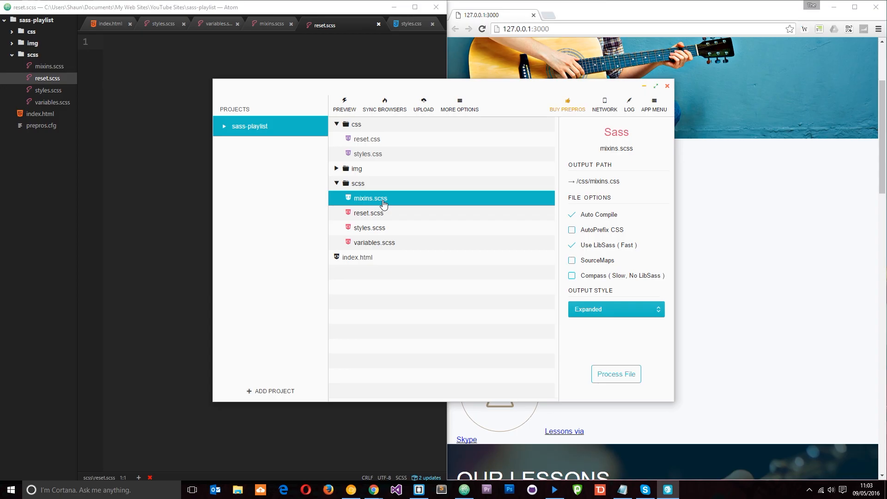
pyautogui.moveTo(368, 213)
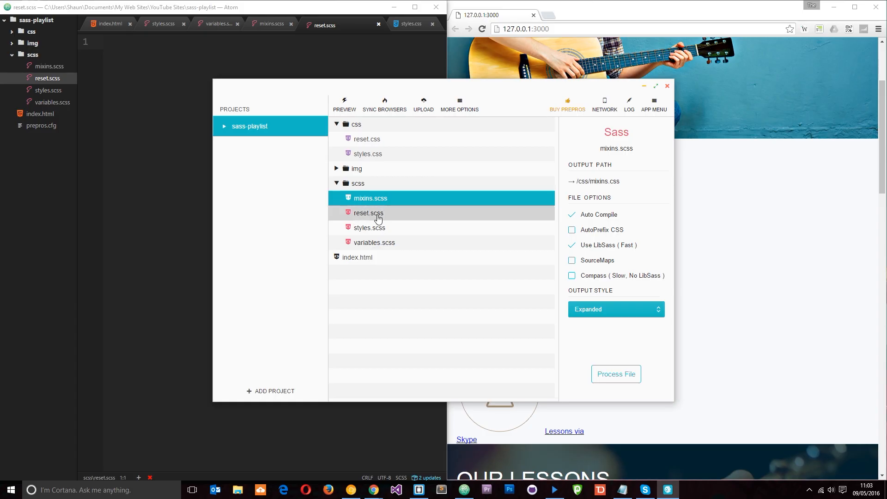
pyautogui.moveTo(403, 248)
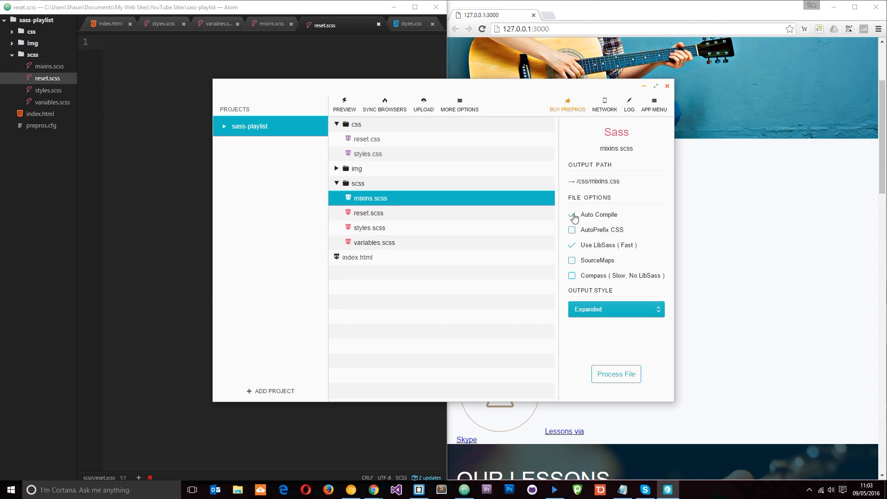
pyautogui.click(571, 214)
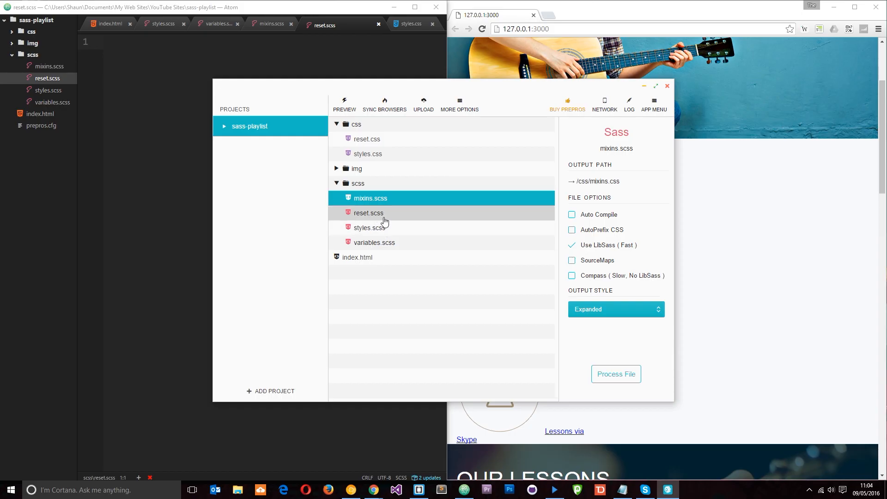
pyautogui.click(369, 212)
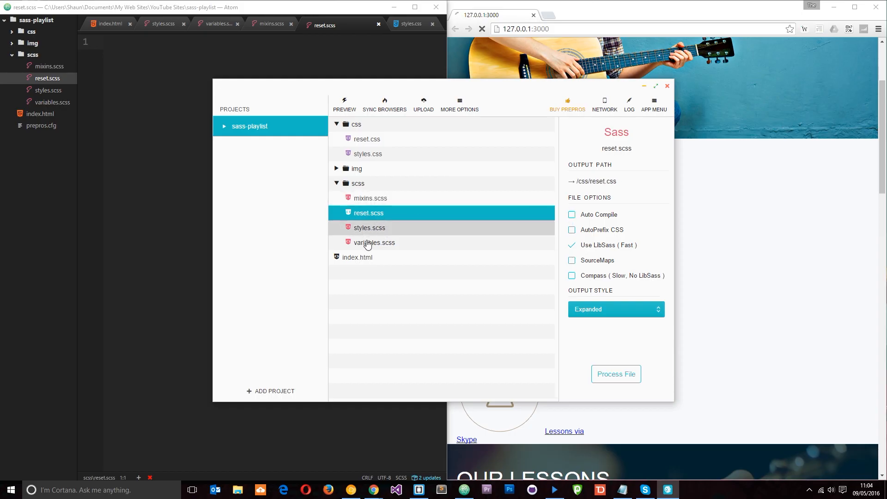
pyautogui.click(373, 242)
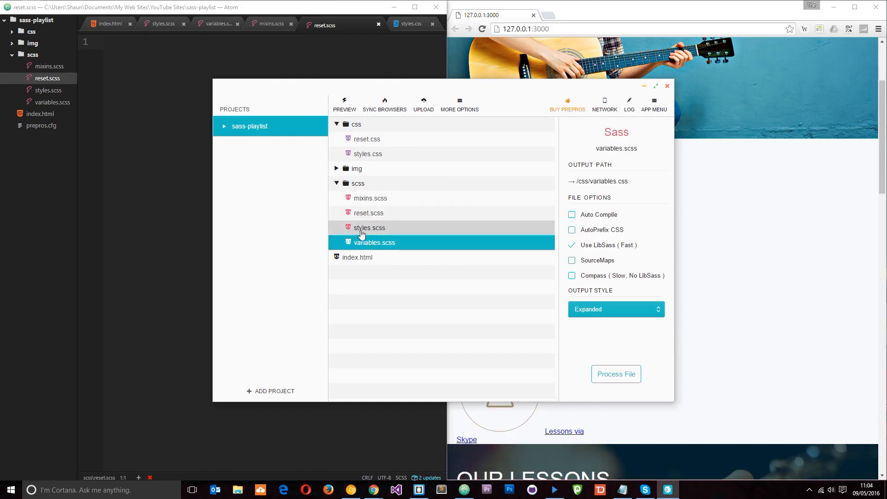
pyautogui.click(369, 227)
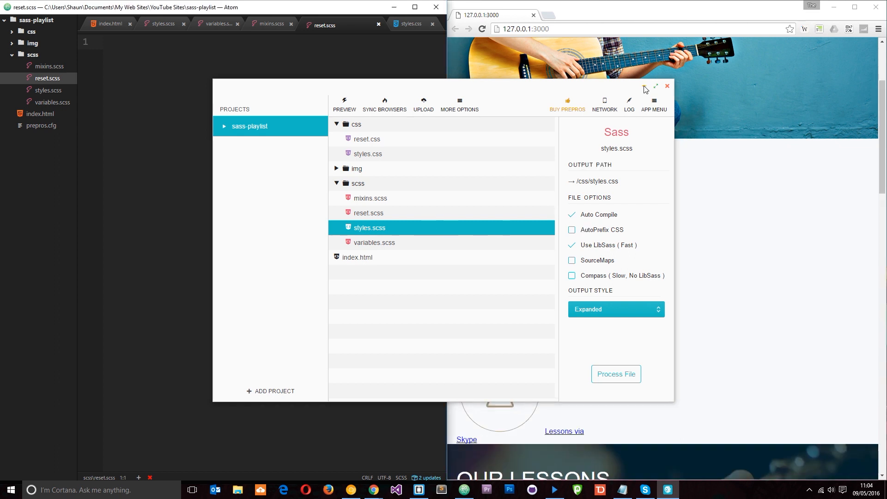
pyautogui.click(666, 86)
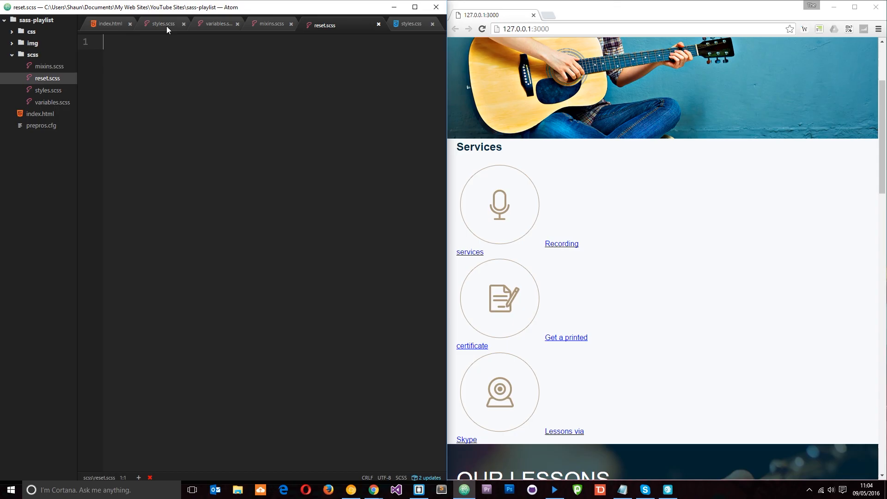
# Move the banner mixin from styles.scss into mixins.scss, checking variables.scss along the way
pyautogui.click(163, 23)
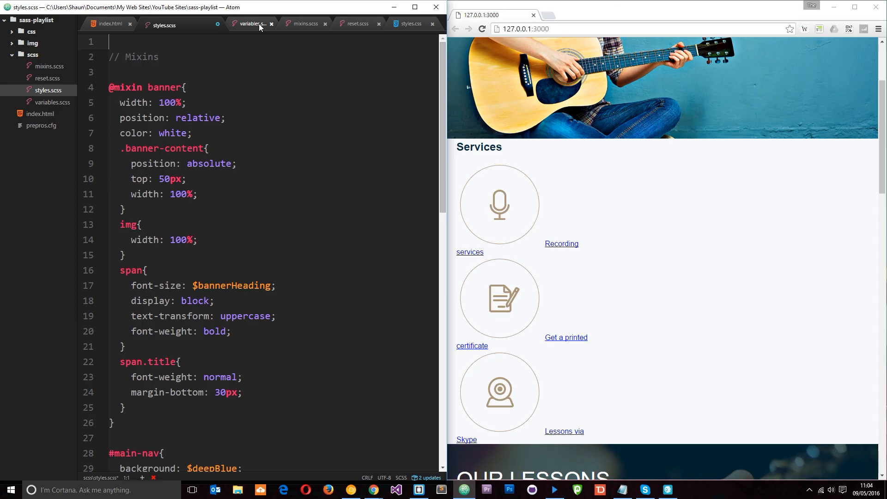
pyautogui.click(250, 24)
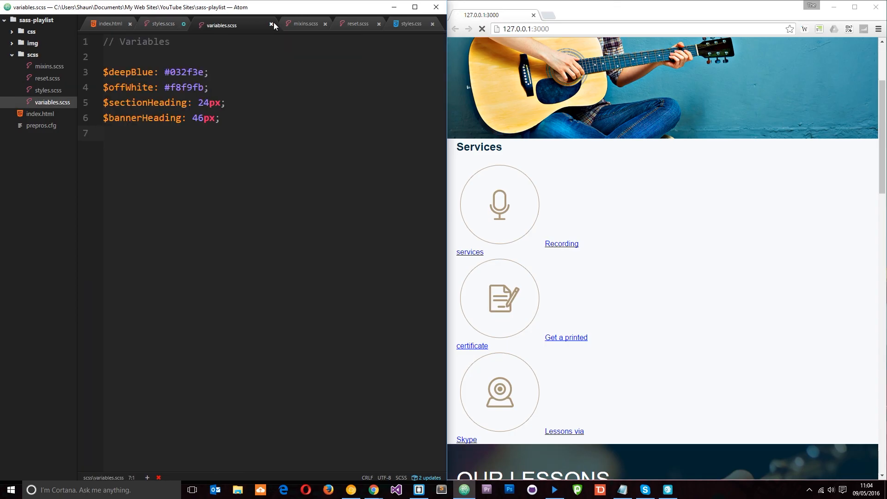
pyautogui.click(273, 25)
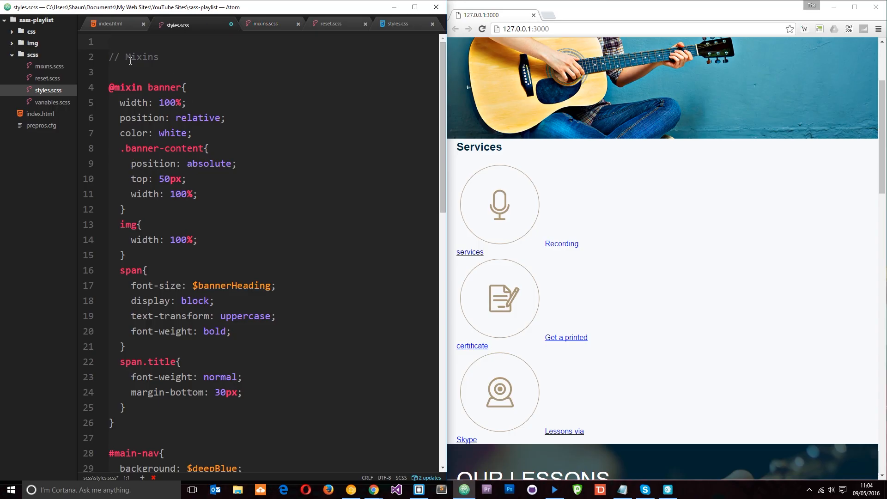
pyautogui.scroll(-3)
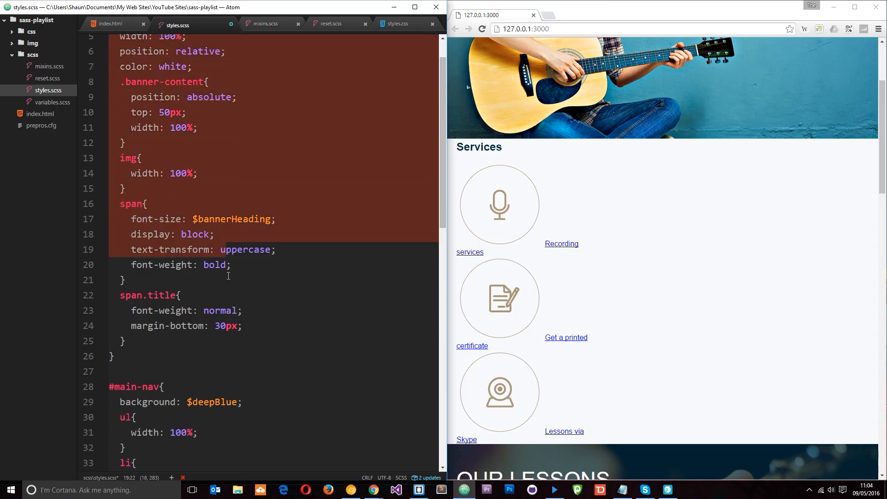
pyautogui.scroll(3)
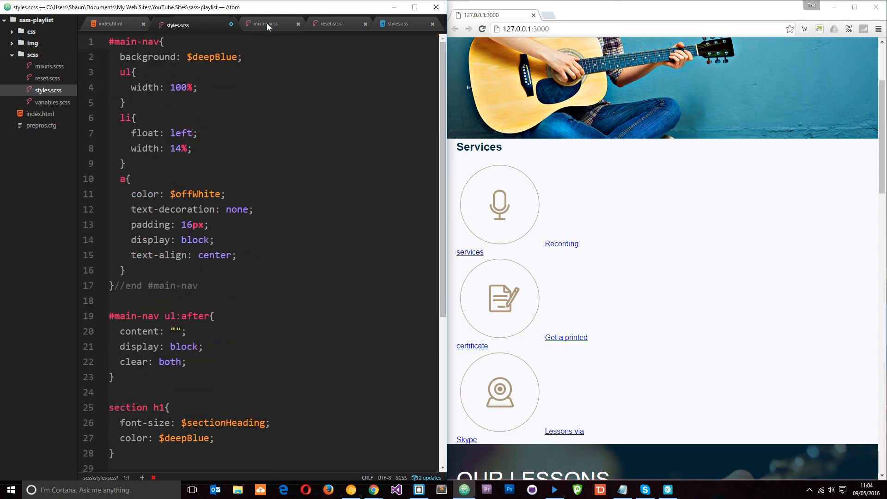
pyautogui.click(265, 25)
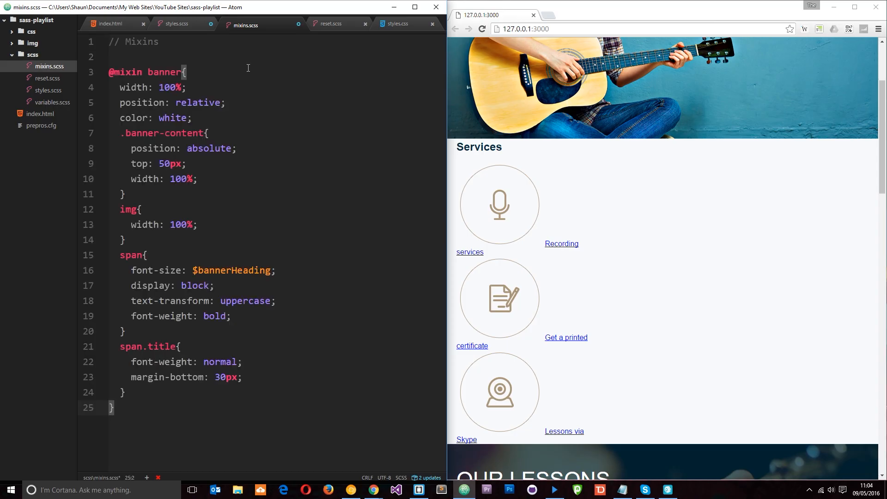
pyautogui.moveTo(299, 25)
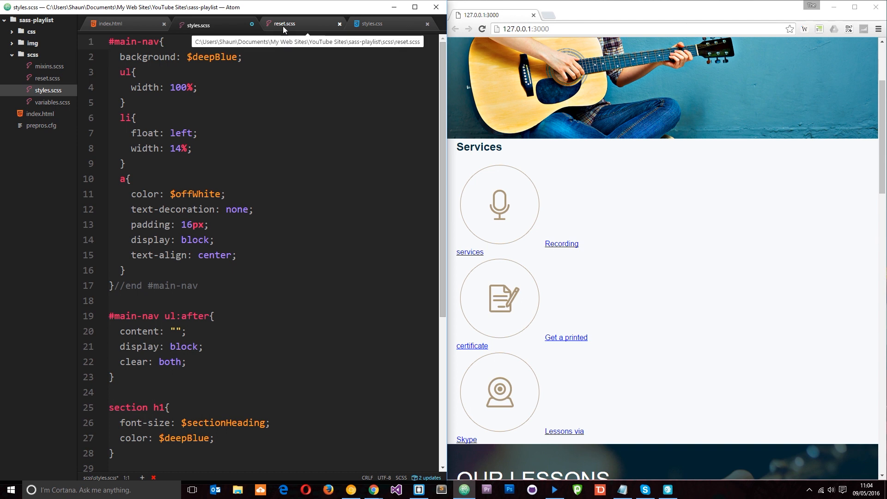
# Expand the css folder, view the compiled reset.css, and close it
pyautogui.click(31, 31)
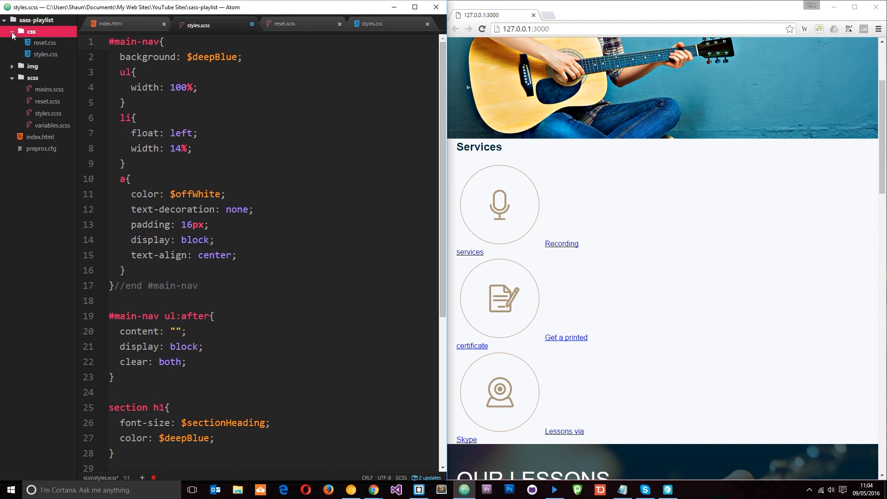
pyautogui.moveTo(44, 48)
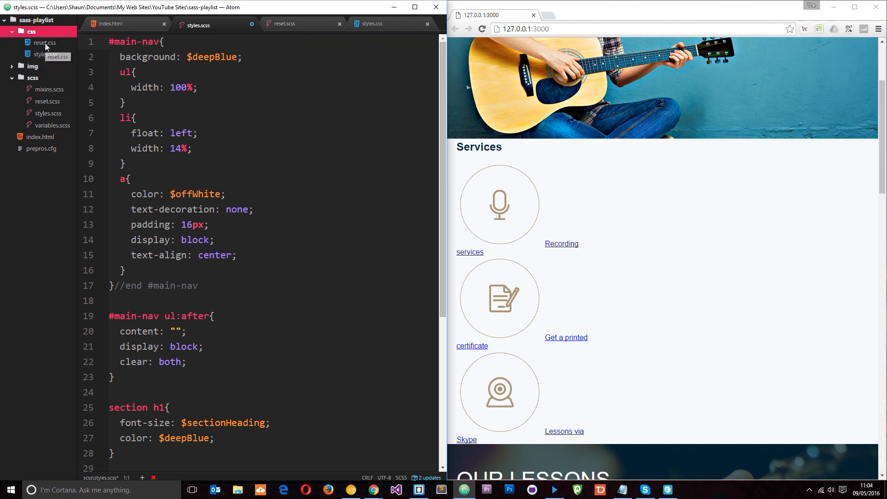
pyautogui.moveTo(45, 116)
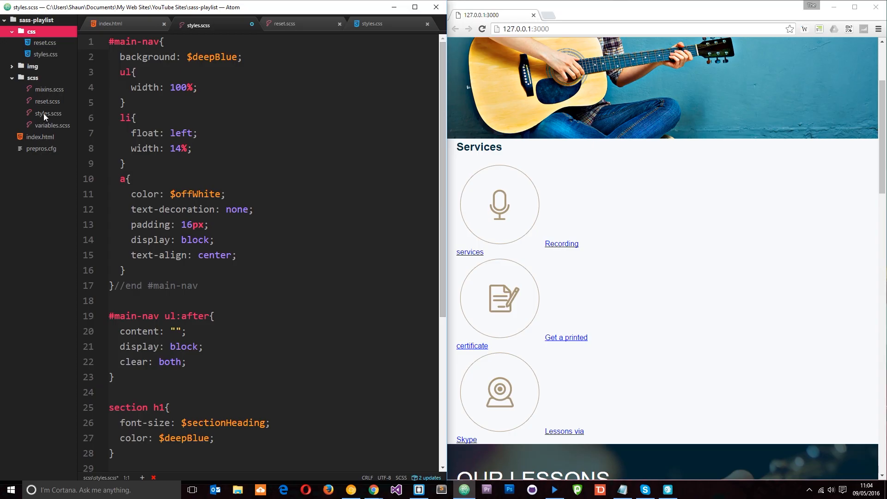
pyautogui.moveTo(40, 51)
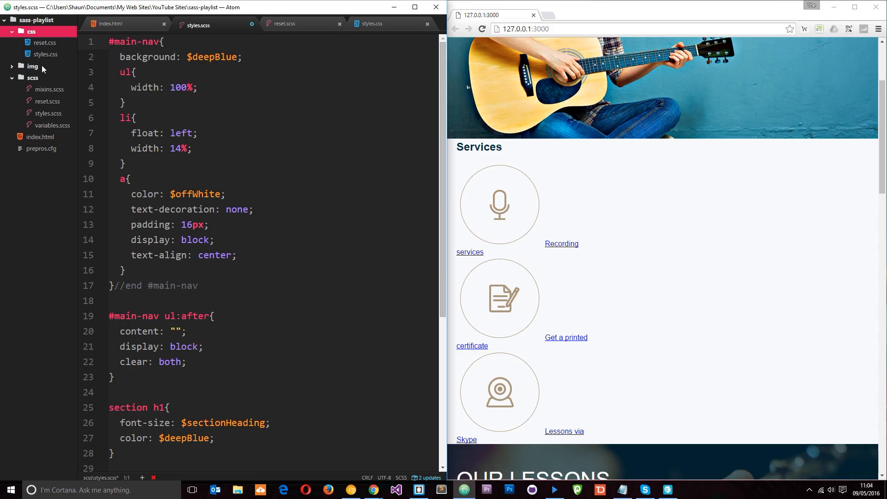
pyautogui.click(110, 23)
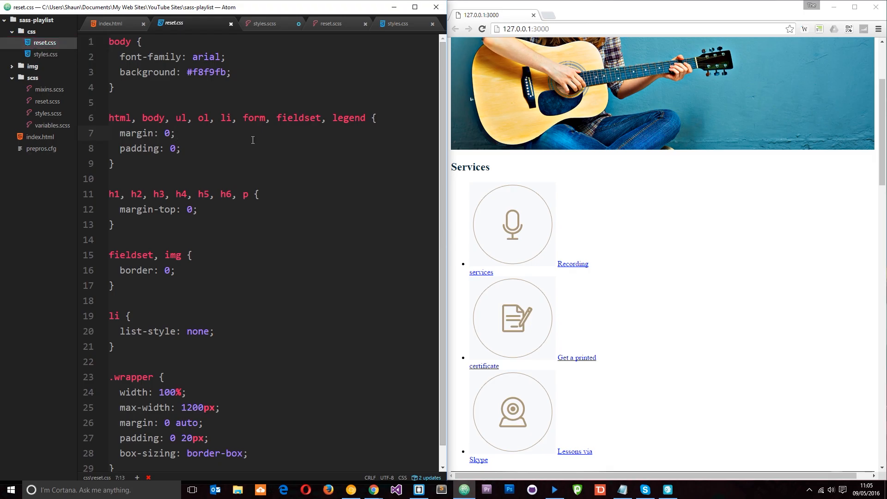
pyautogui.press('ctrl+a')
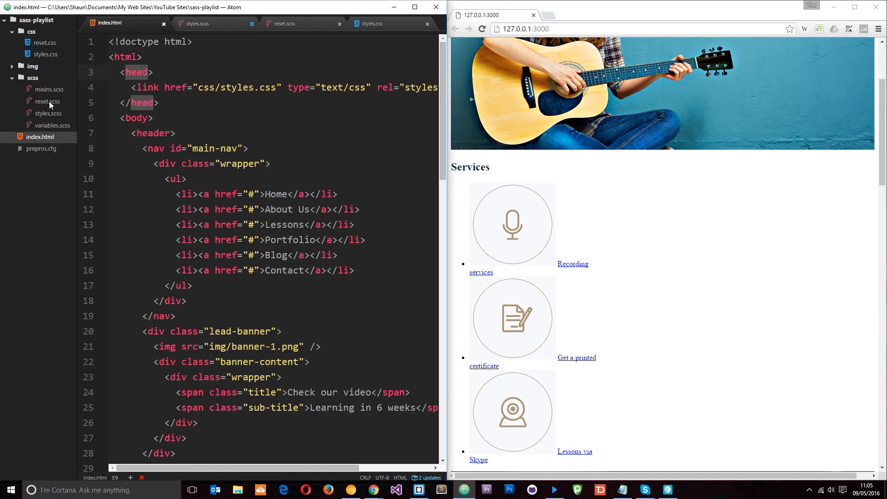
# Paste the reset rules into reset.scss and save, then add a blank line atop styles.scss
pyautogui.click(285, 24)
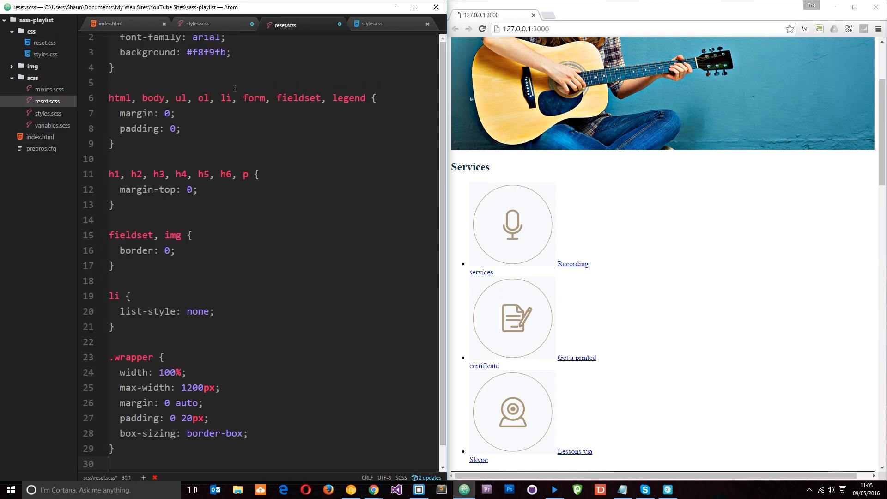
pyautogui.scroll(3)
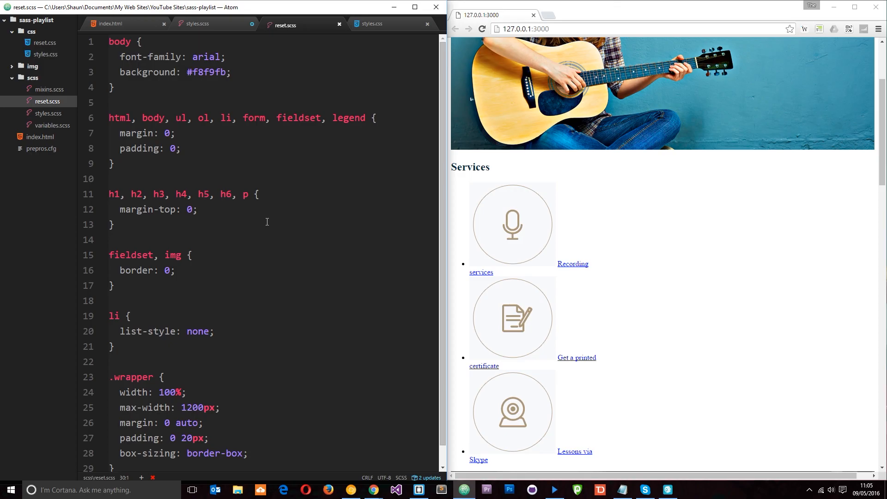
pyautogui.moveTo(198, 23)
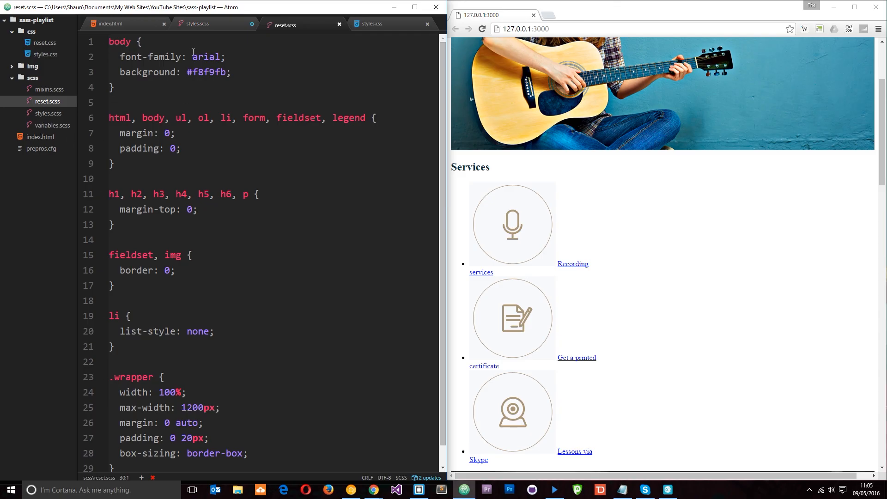
pyautogui.click(201, 24)
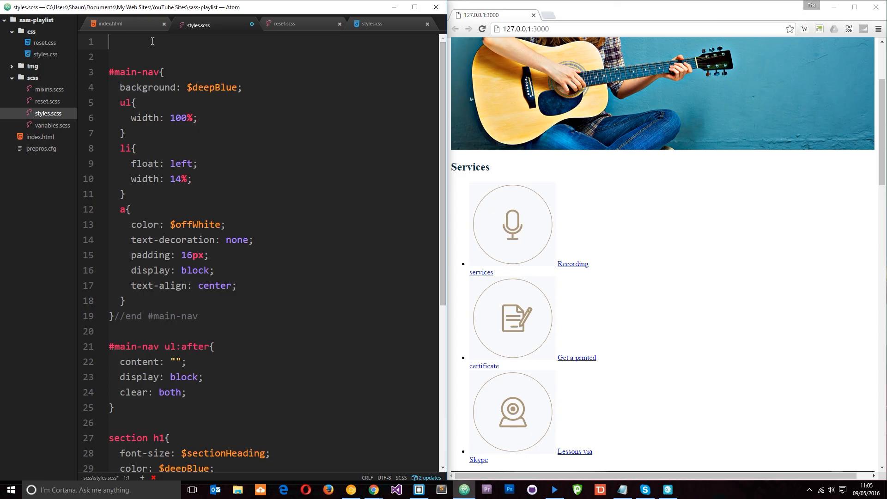
pyautogui.write('@import')
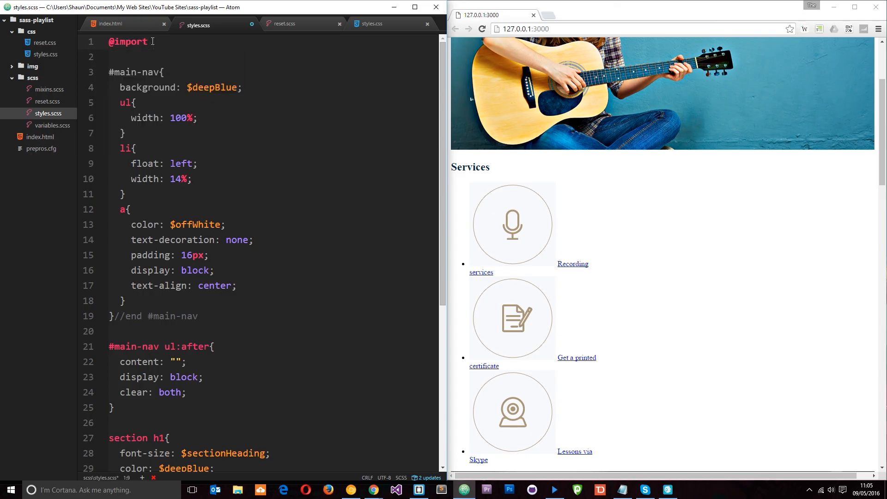
pyautogui.write('""')
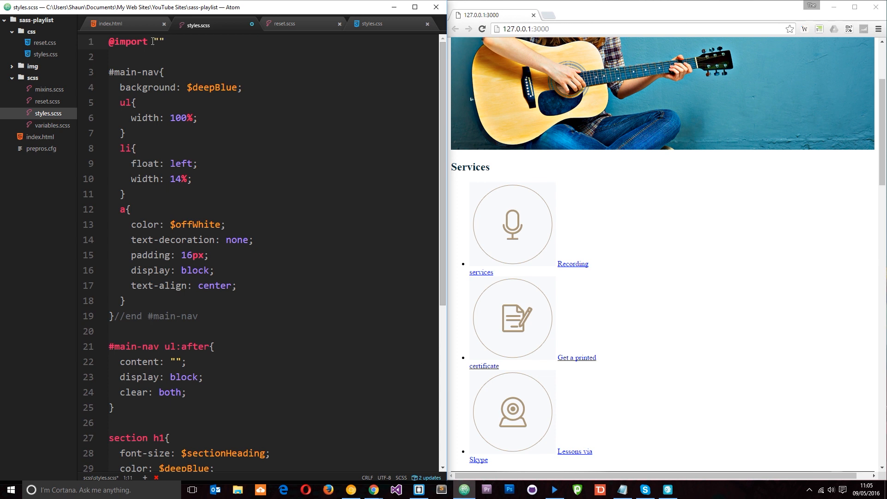
pyautogui.write('r')
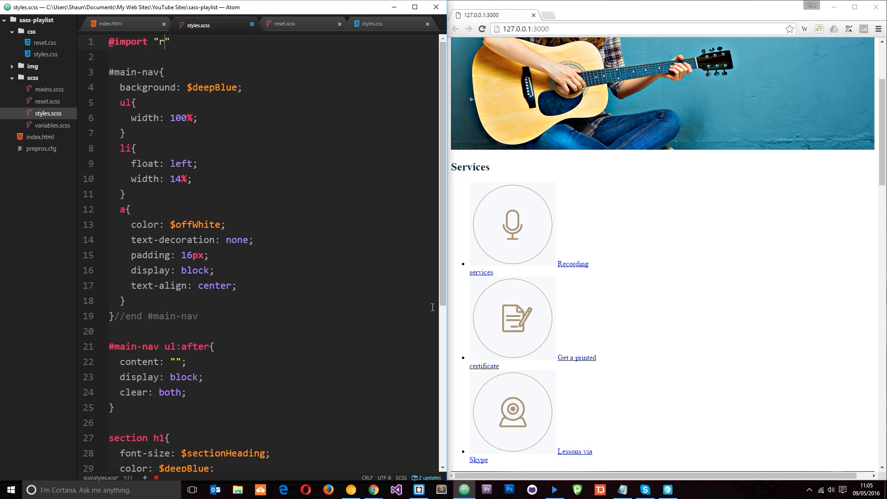
pyautogui.write('eset')
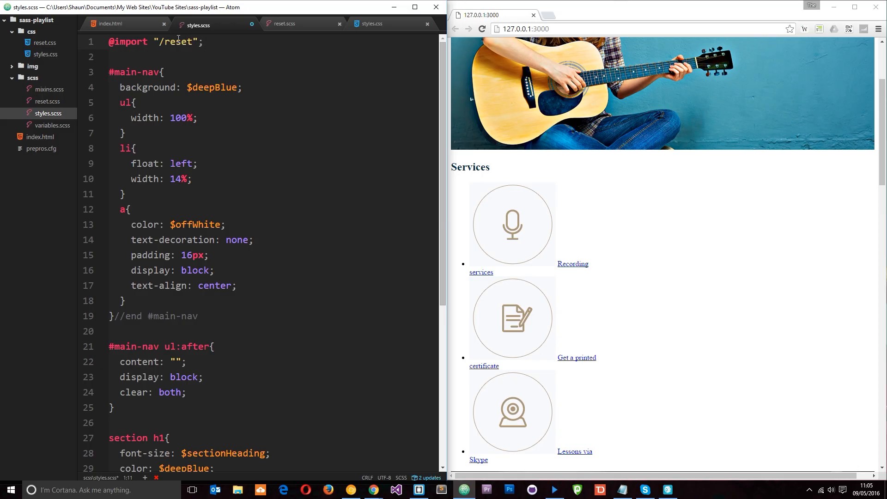
pyautogui.write('scss')
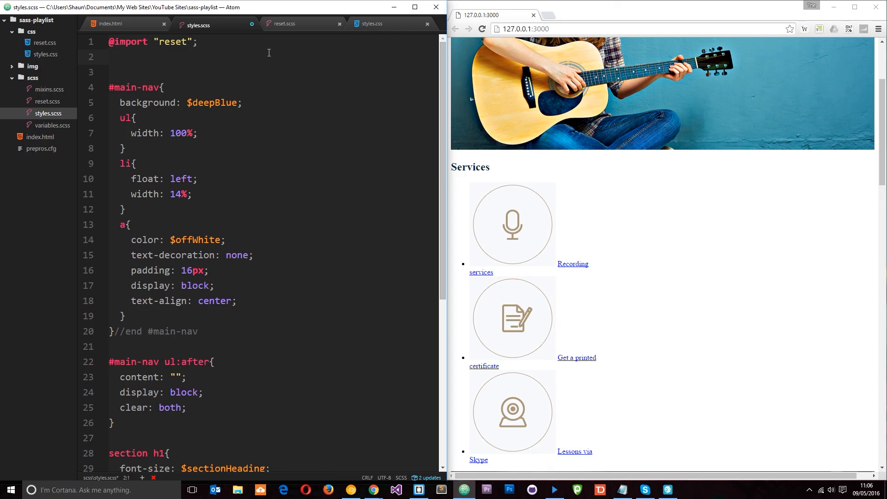
pyautogui.write('@')
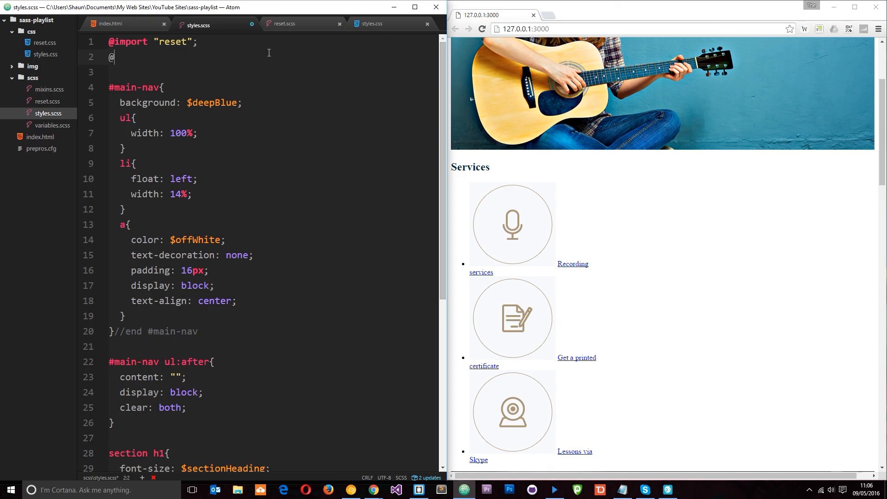
pyautogui.moveTo(50, 93)
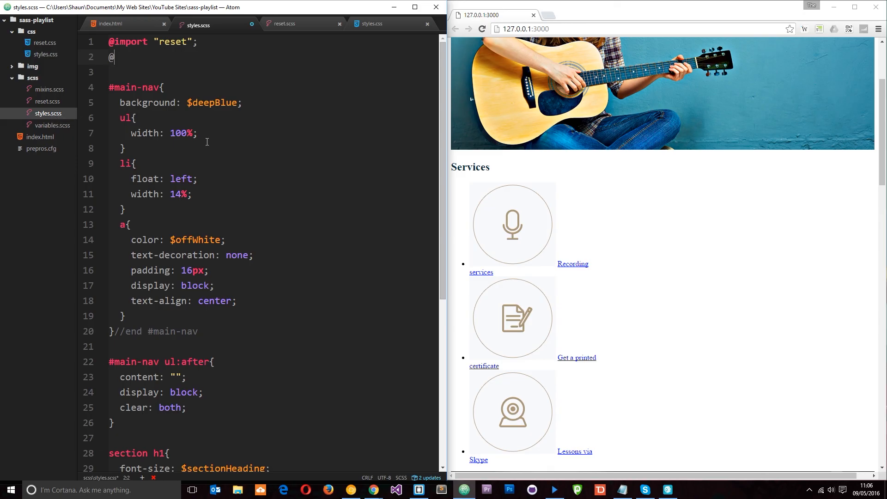
pyautogui.write('import "')
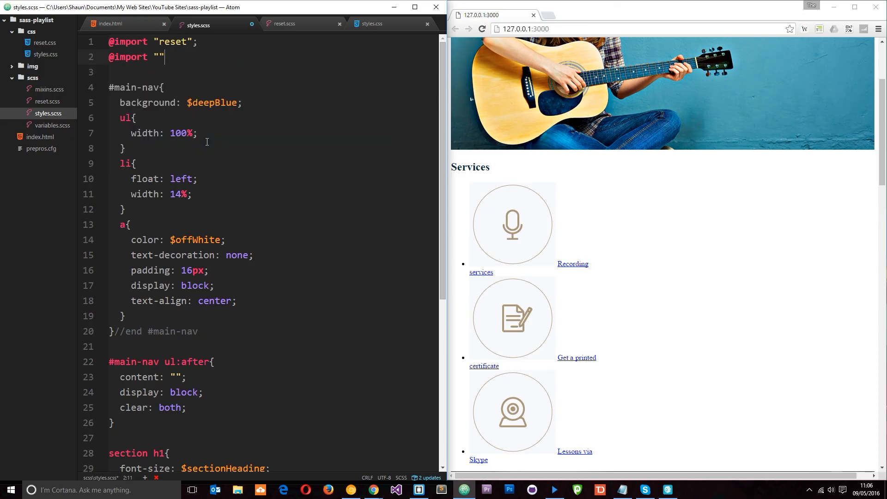
pyautogui.write('variables')
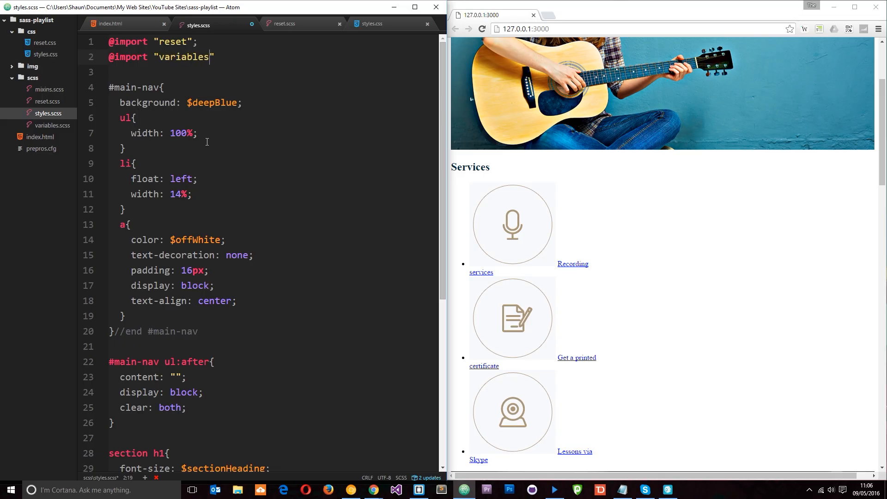
pyautogui.press('enter')
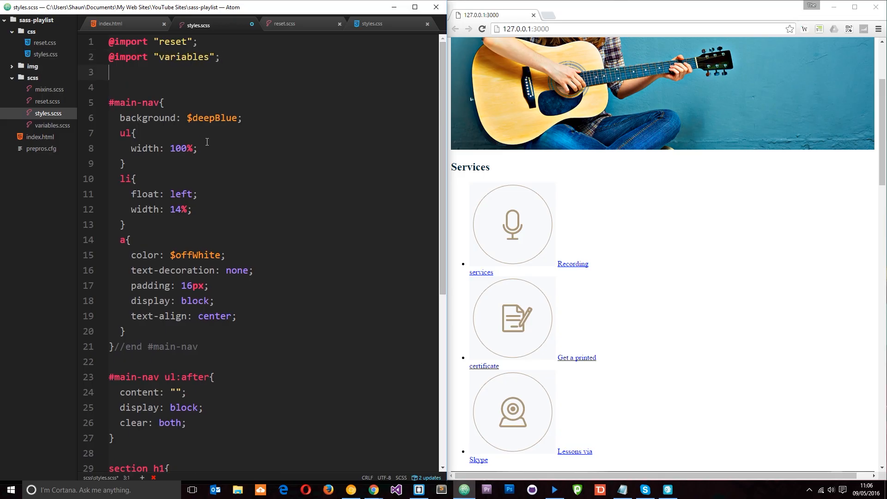
pyautogui.write('@import "')
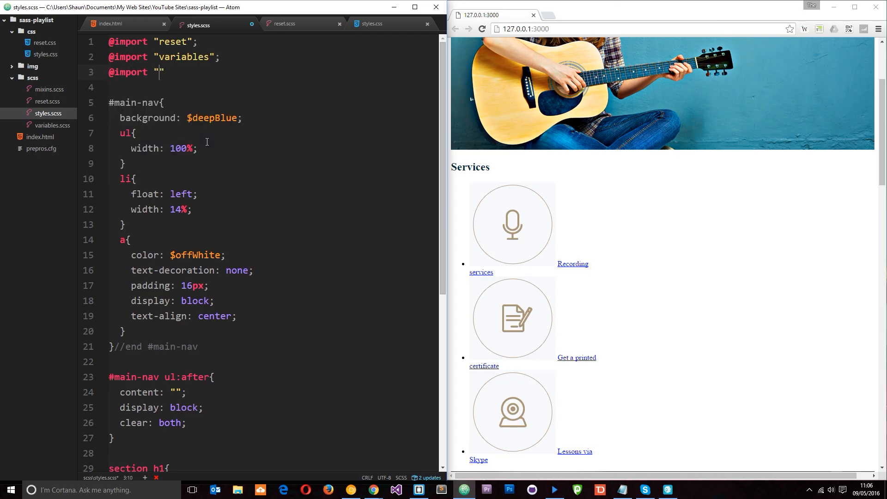
pyautogui.write('mixins')
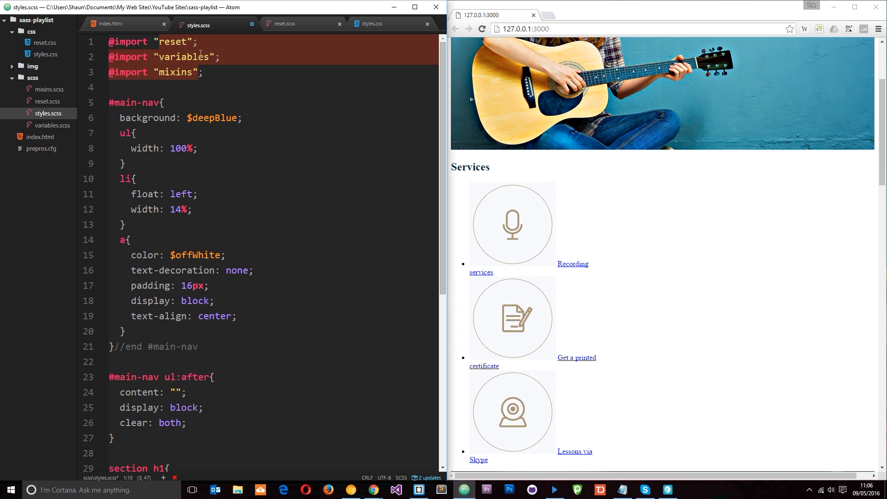
pyautogui.moveTo(215, 353)
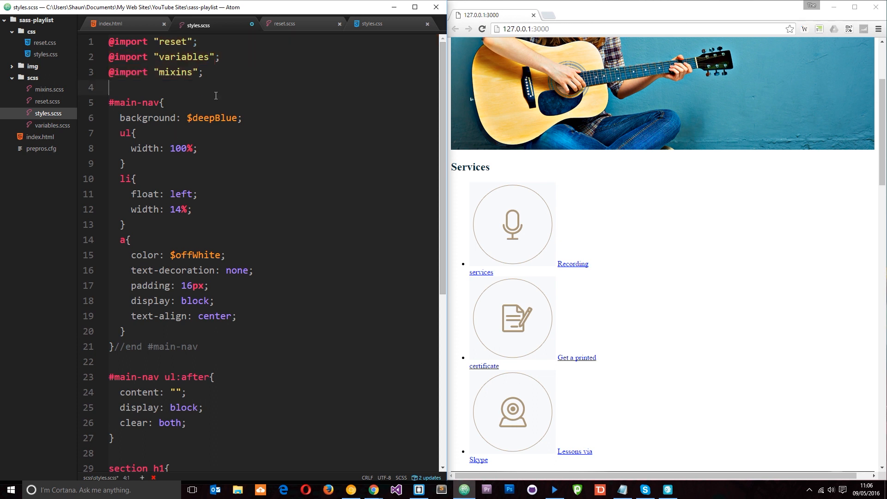
# Save styles.scss to compile it, review mixins.scss and reset.scss, then return to styles.scss
pyautogui.scroll(-3)
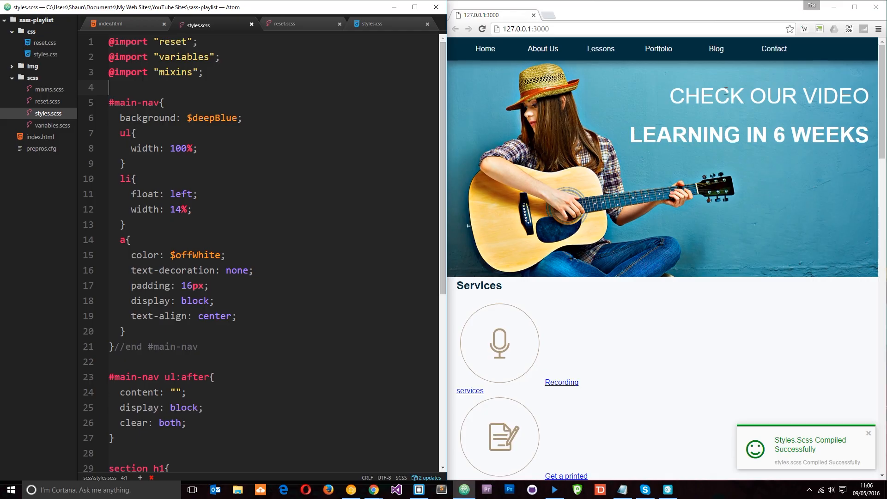
pyautogui.scroll(-3)
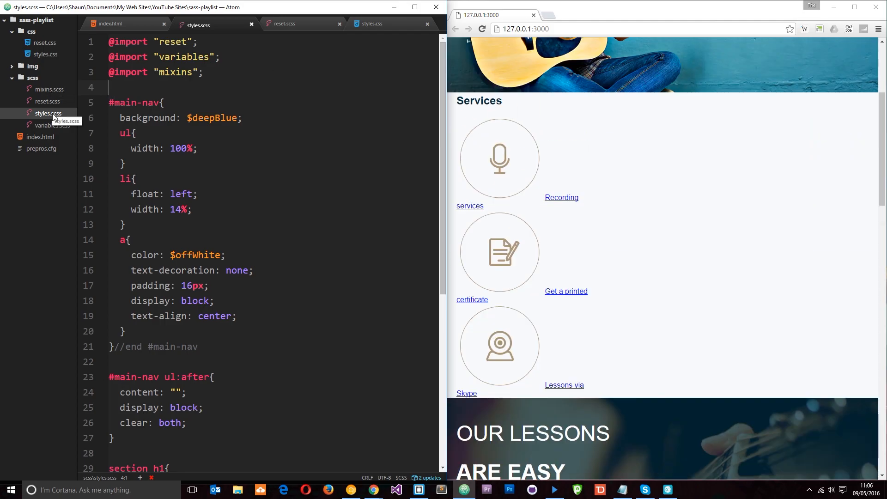
pyautogui.moveTo(37, 92)
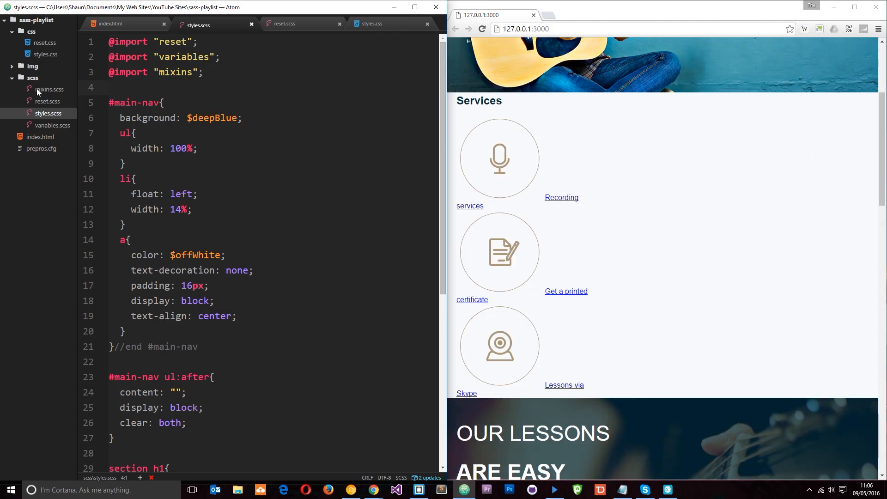
pyautogui.click(49, 90)
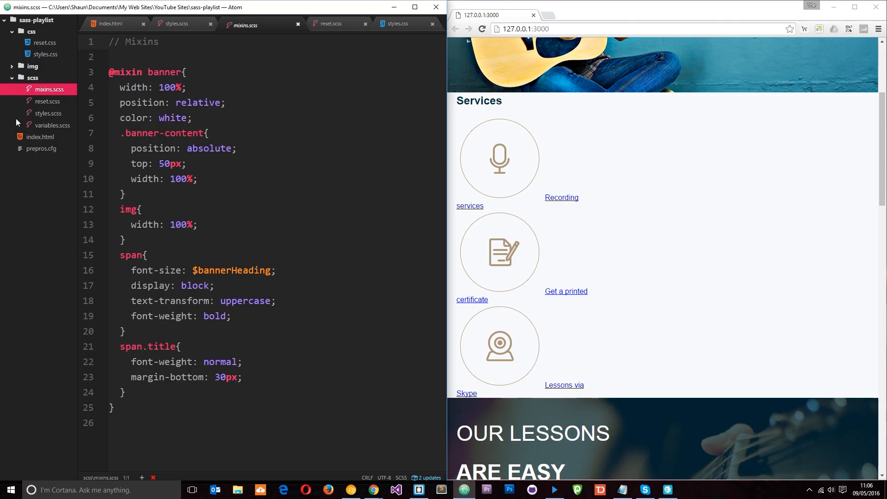
pyautogui.click(51, 125)
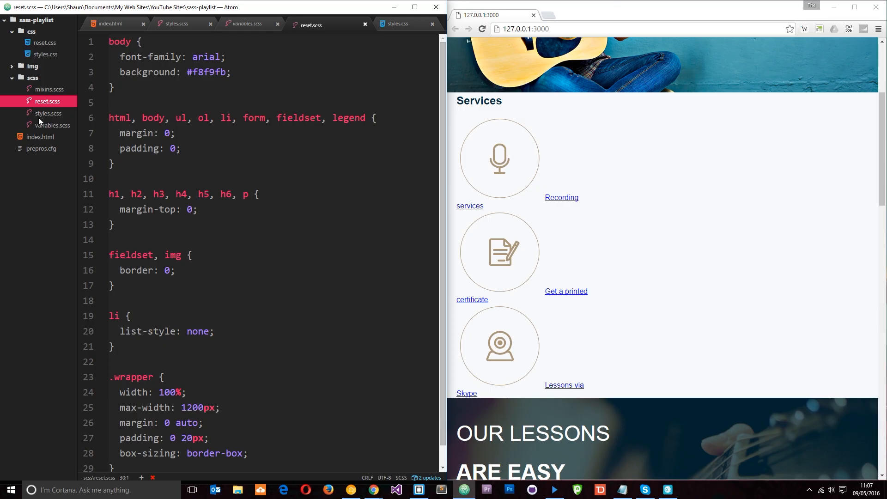
pyautogui.click(179, 24)
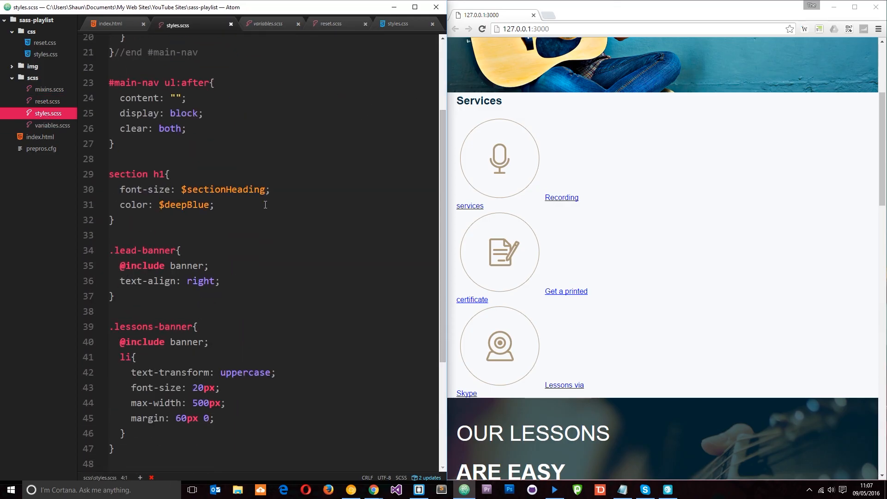
pyautogui.scroll(3)
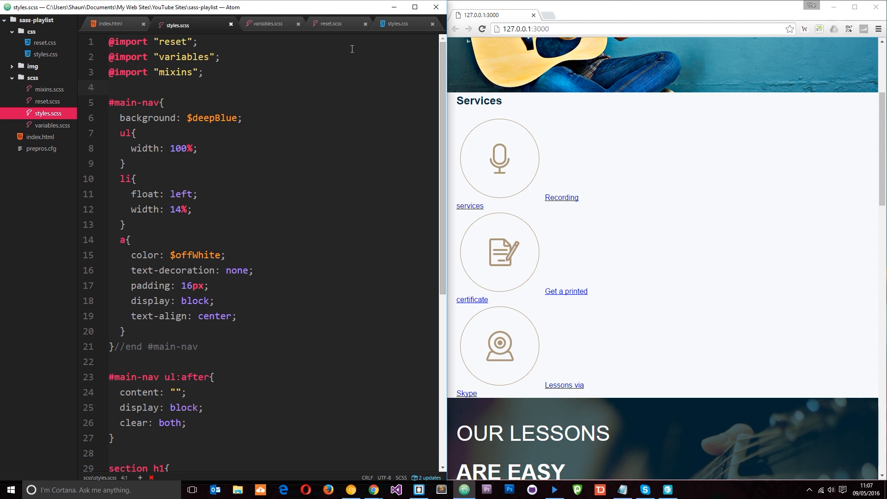
pyautogui.click(375, 23)
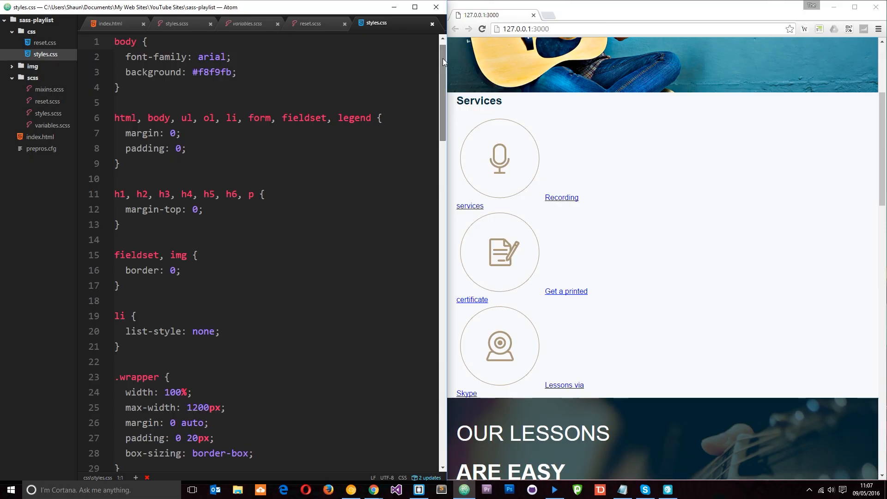
pyautogui.scroll(-3)
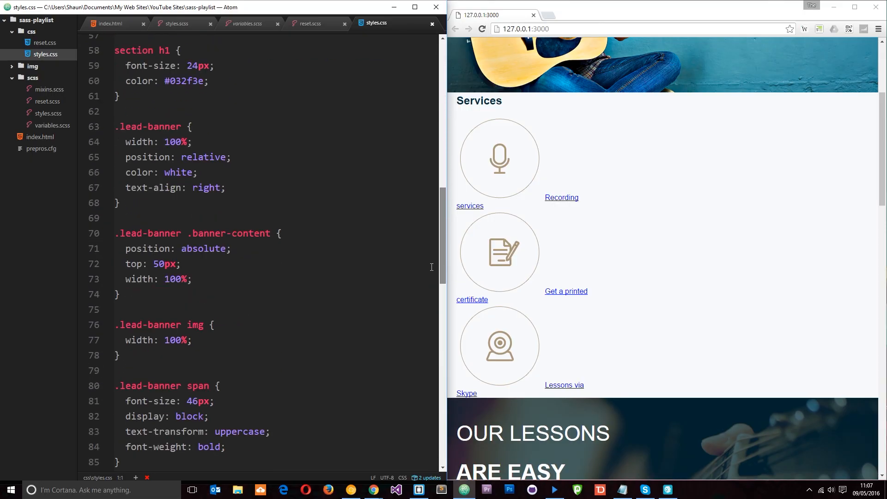
pyautogui.scroll(-3)
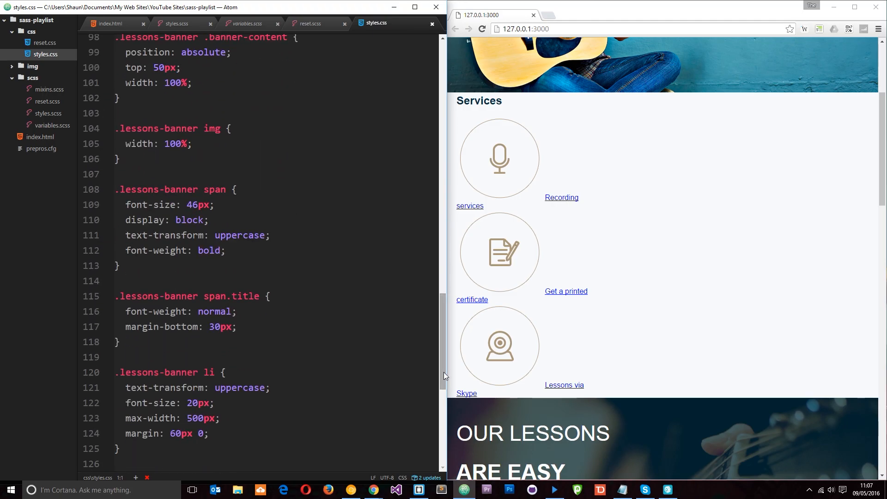
pyautogui.press('ctrl+Home')
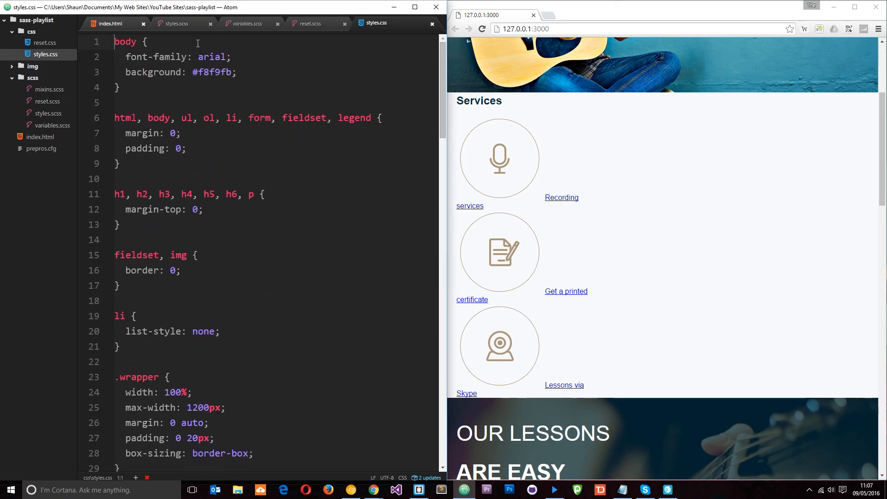
pyautogui.click(178, 23)
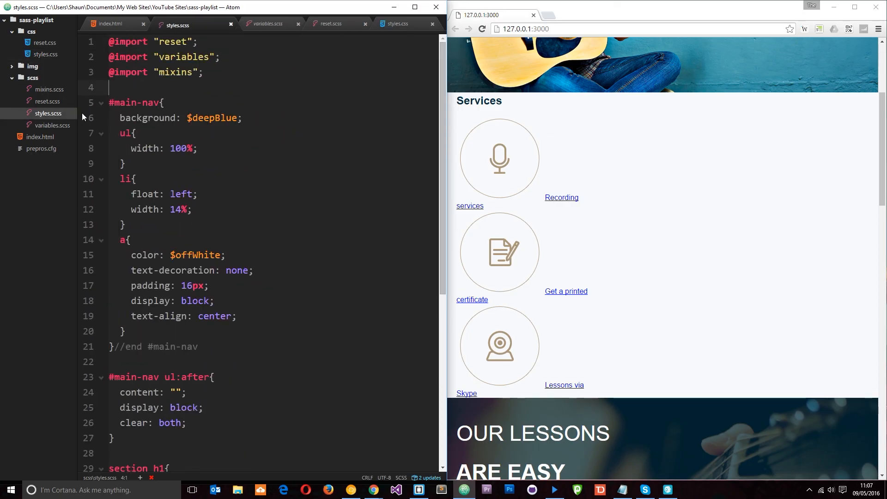